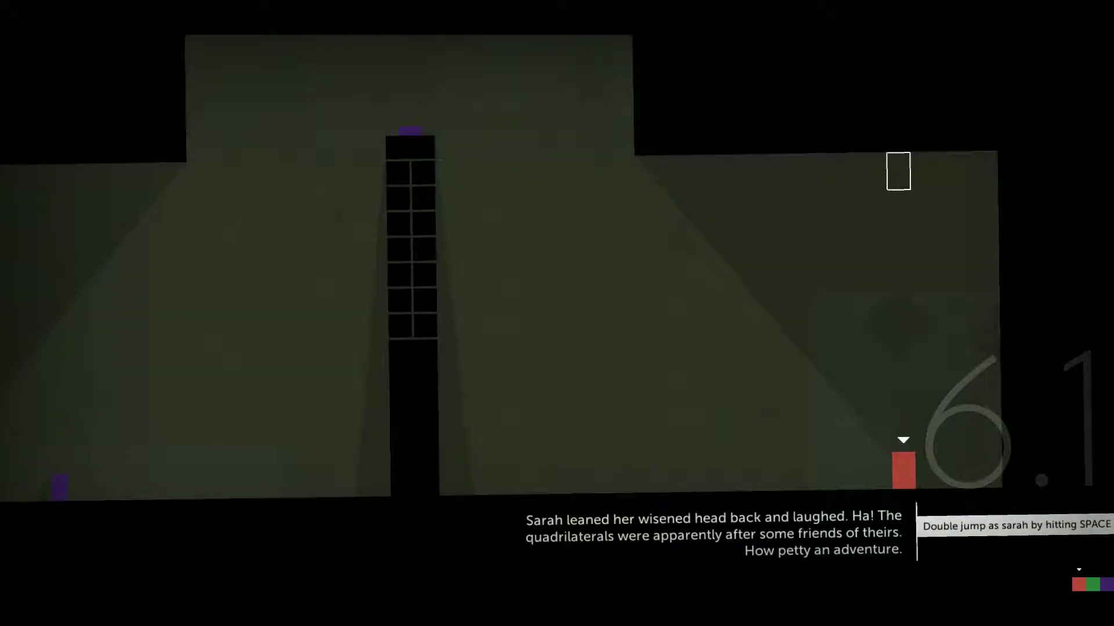
# Jump the starting rectangles up the ledges toward the base of the black tower
pyautogui.press('space')
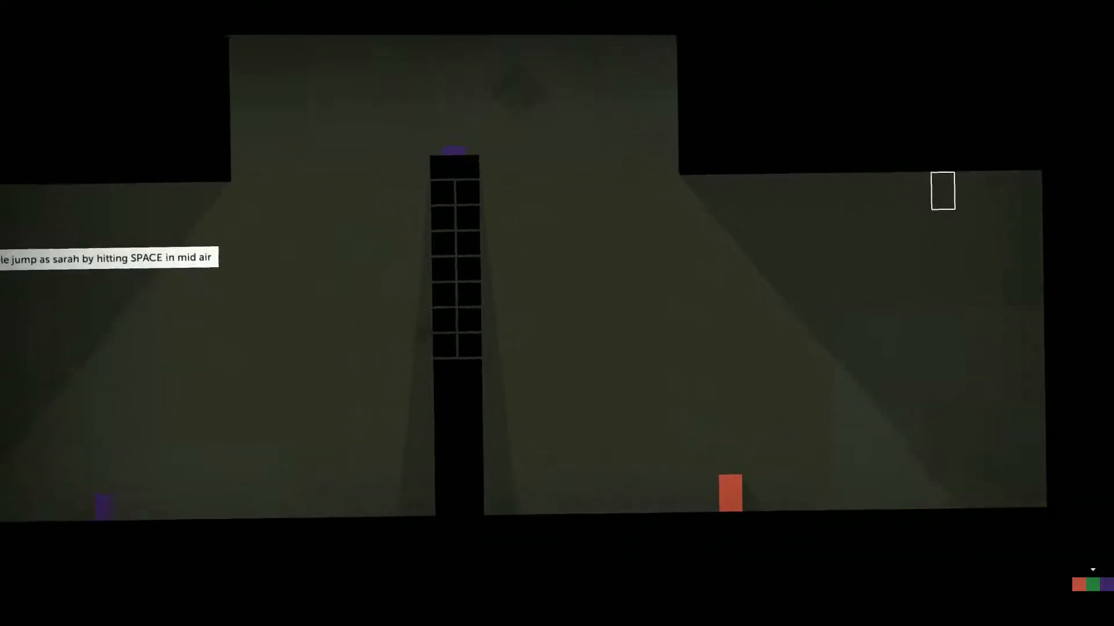
pyautogui.press('space')
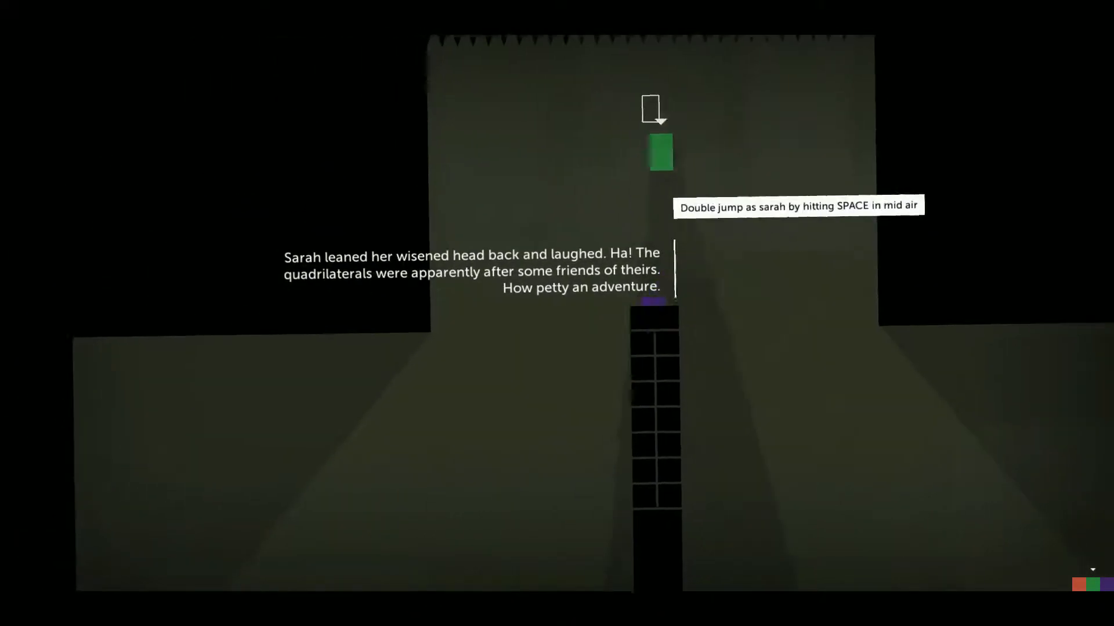
pyautogui.press('space')
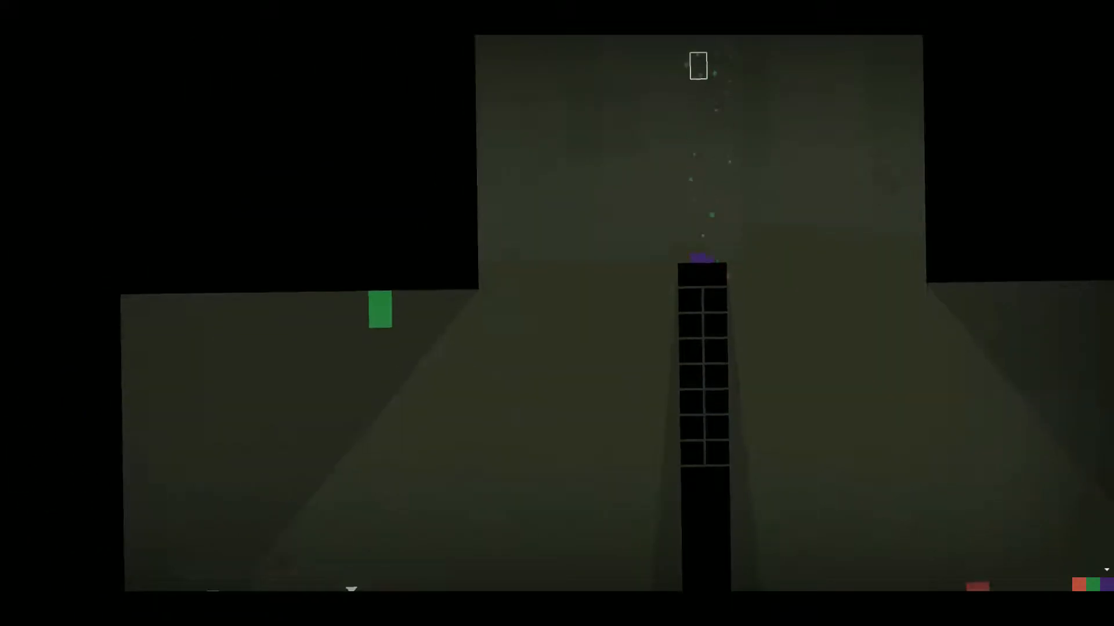
pyautogui.press('space')
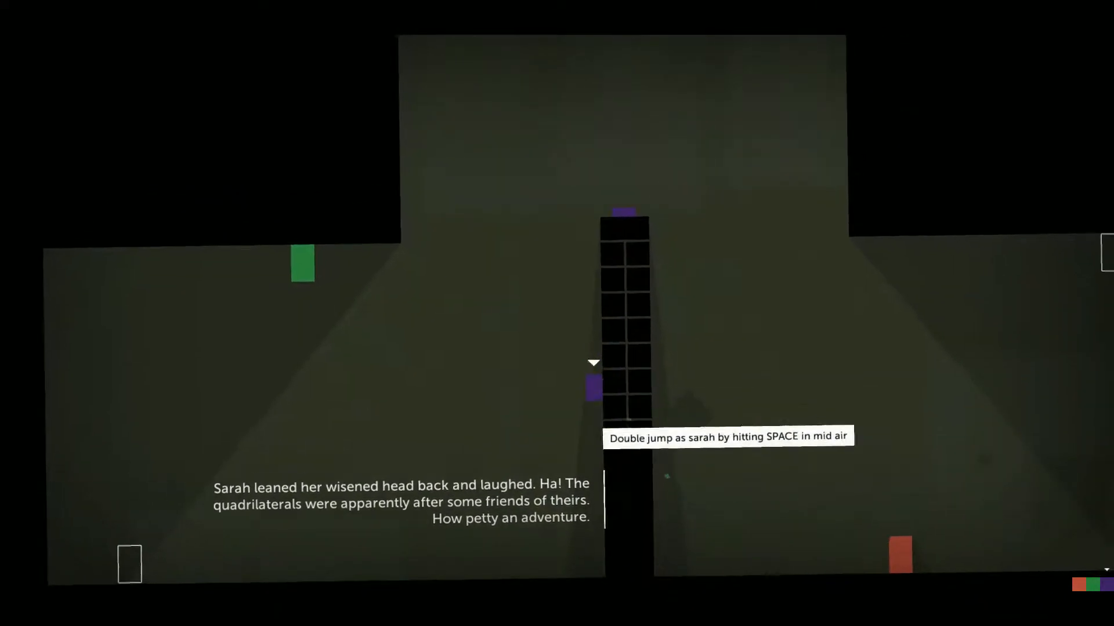
pyautogui.press('space')
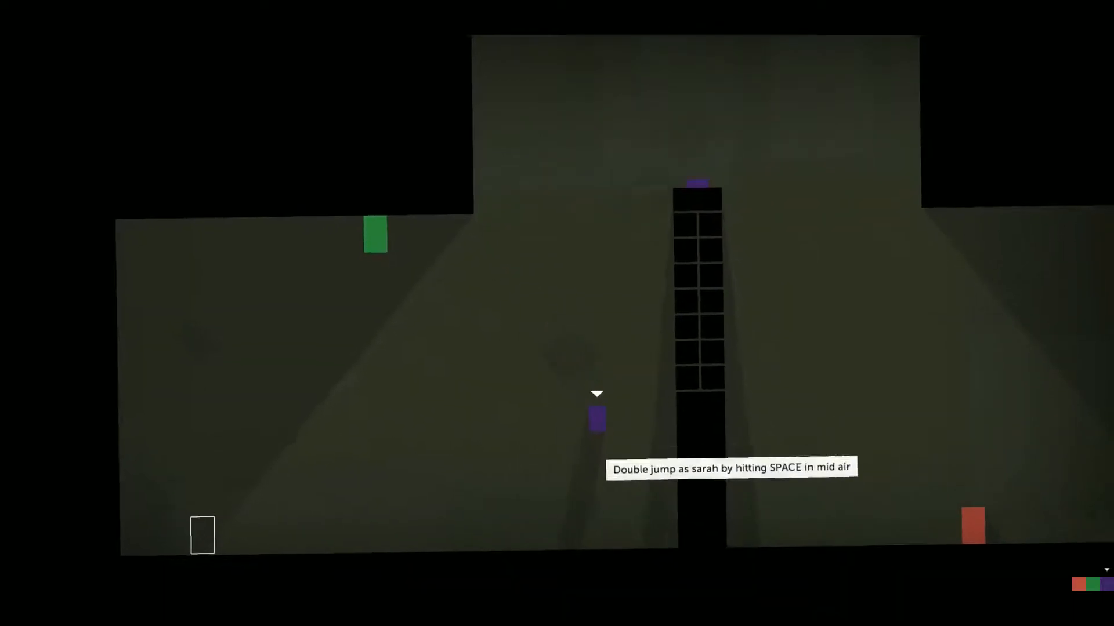
pyautogui.press('space')
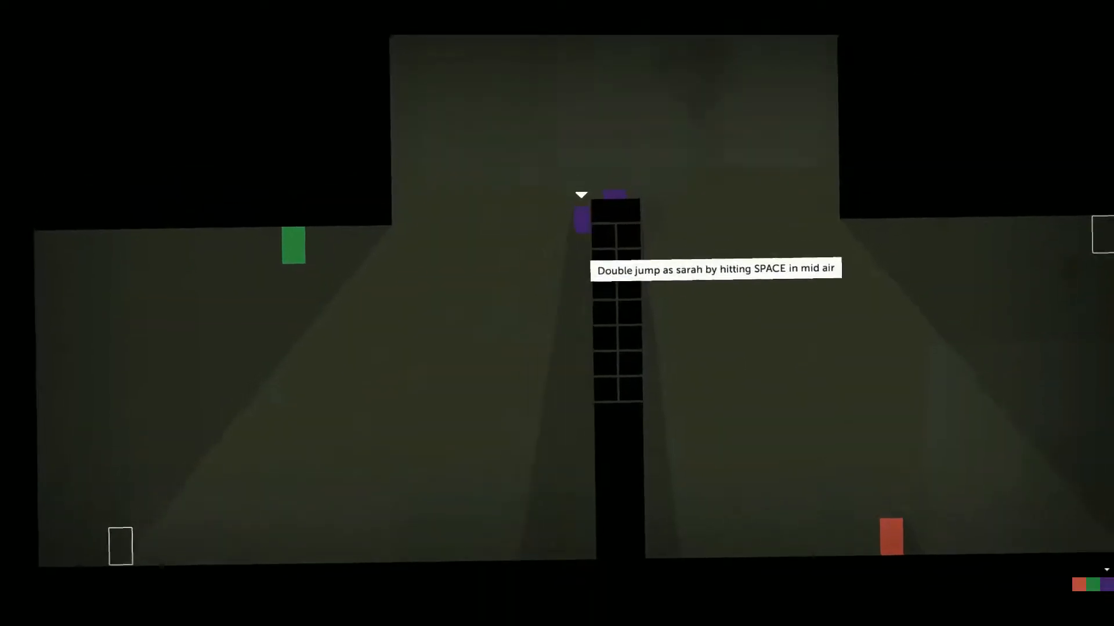
pyautogui.press('space')
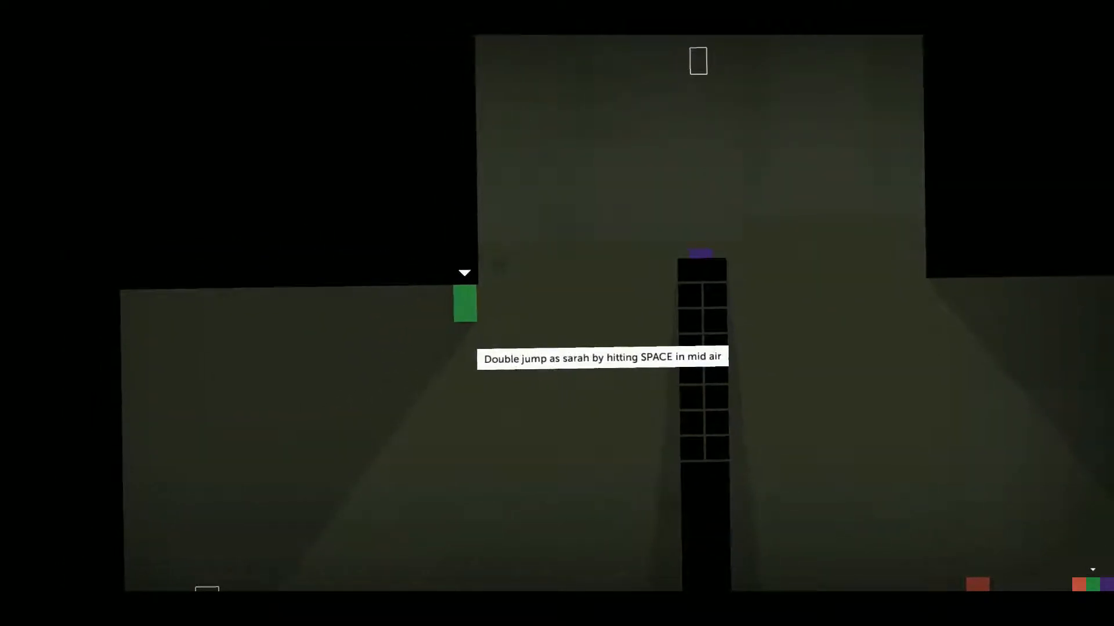
pyautogui.press('space')
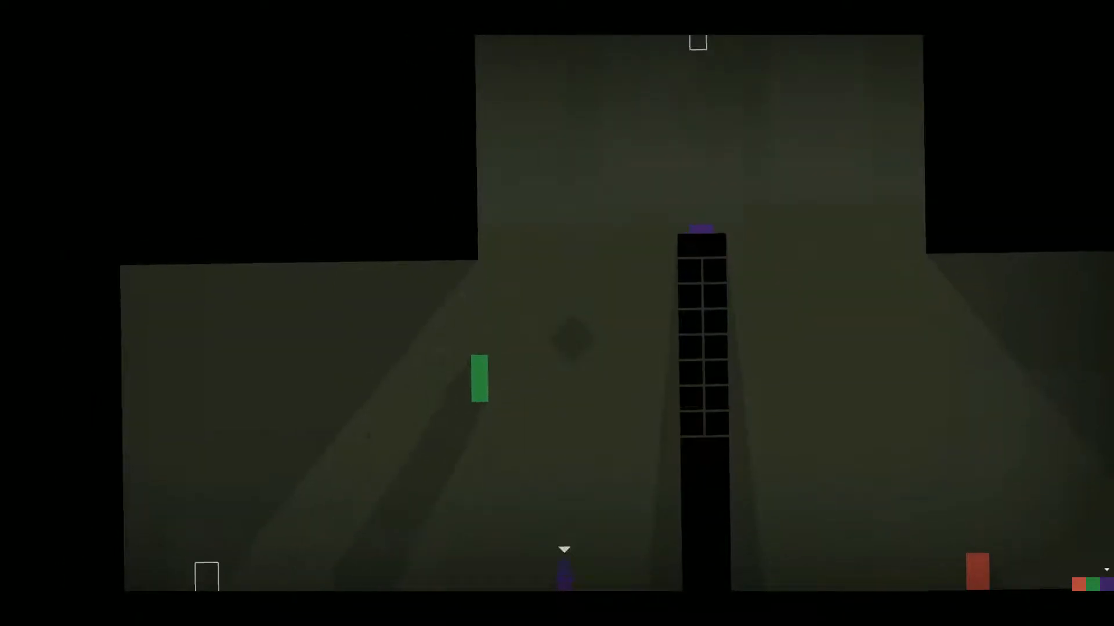
pyautogui.press('space')
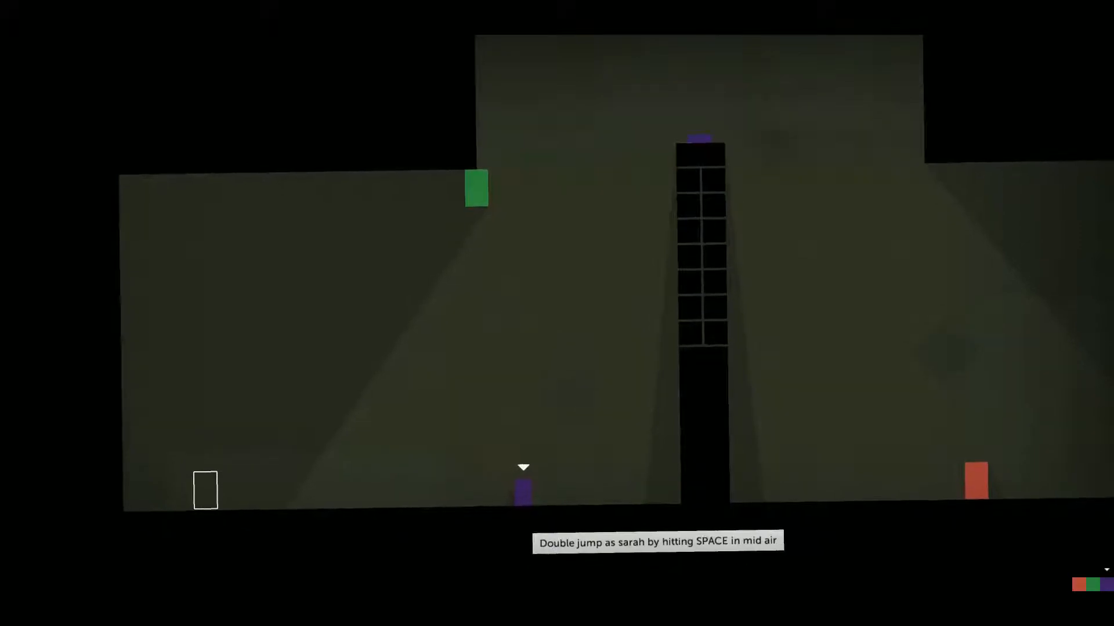
pyautogui.press('space')
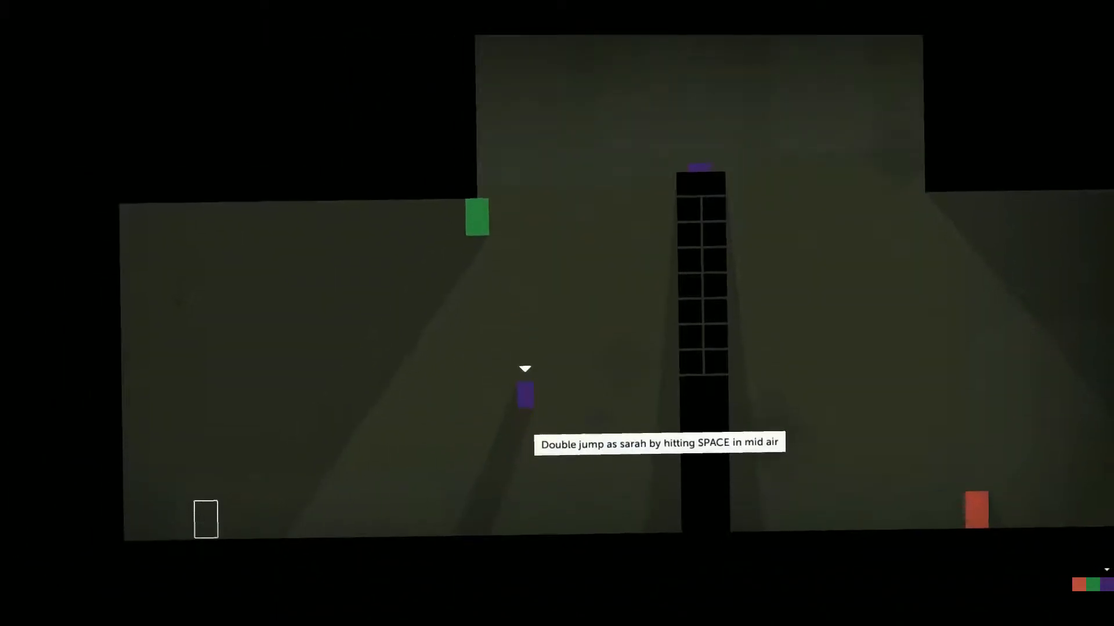
pyautogui.press('space')
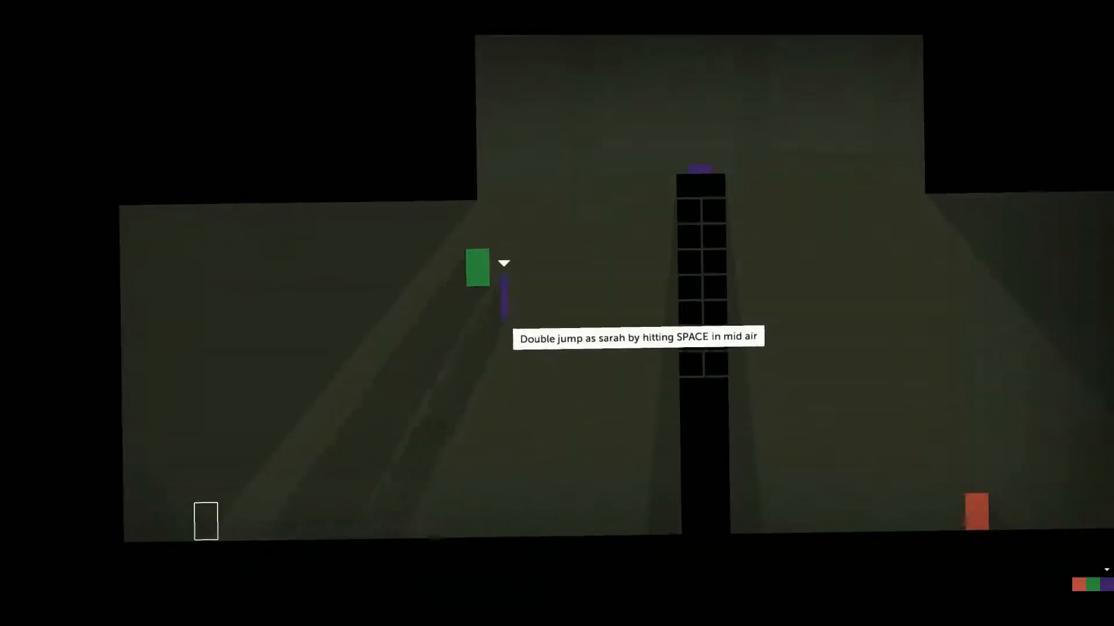
pyautogui.press('space')
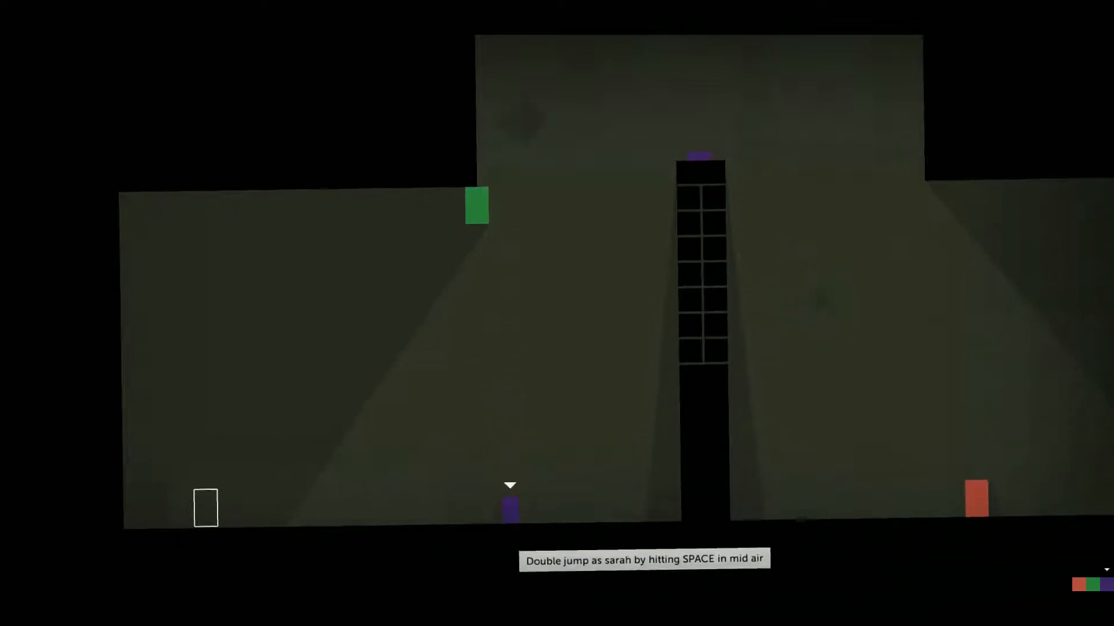
pyautogui.press('space')
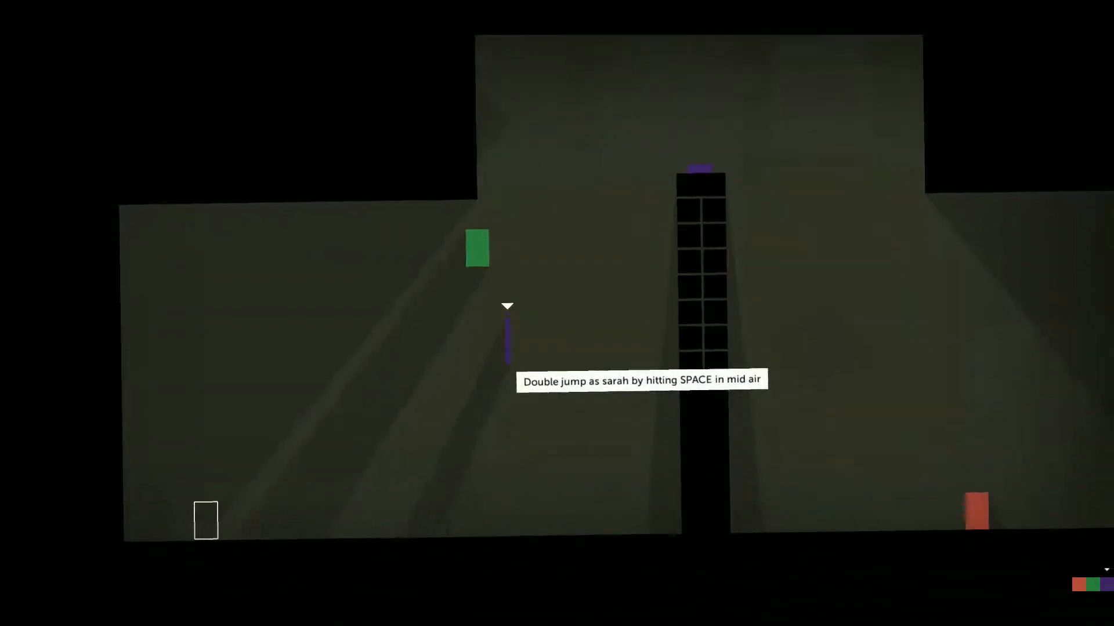
pyautogui.press('space')
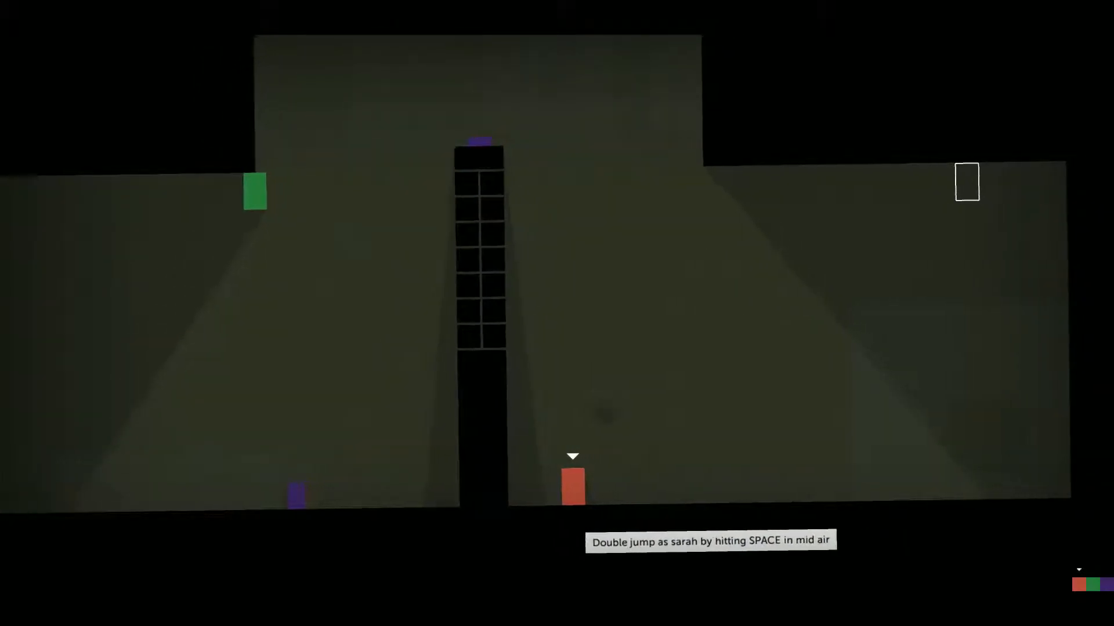
# Switch to Sarah, double-jump up the tower to her exit, then walk the green rectangle into its portal
pyautogui.press('space')
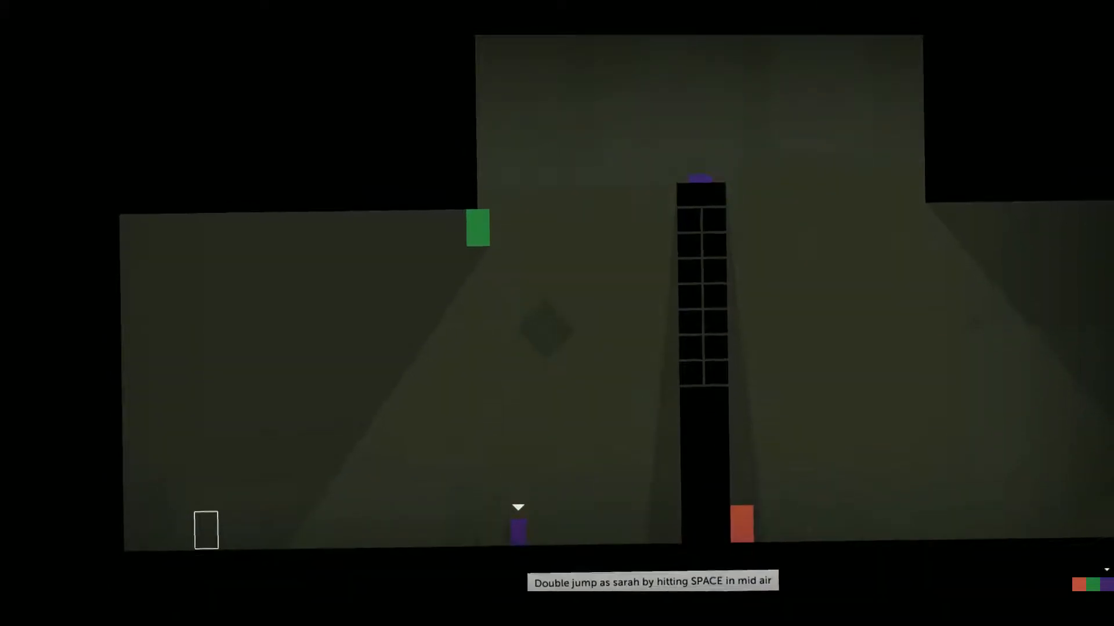
pyautogui.press('space')
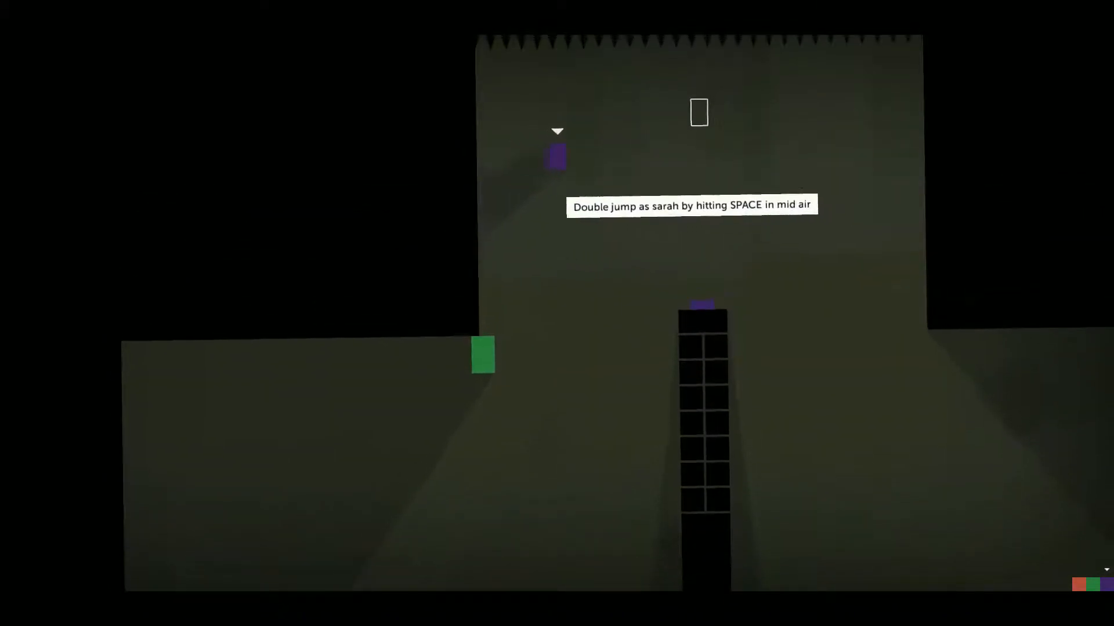
pyautogui.press('space')
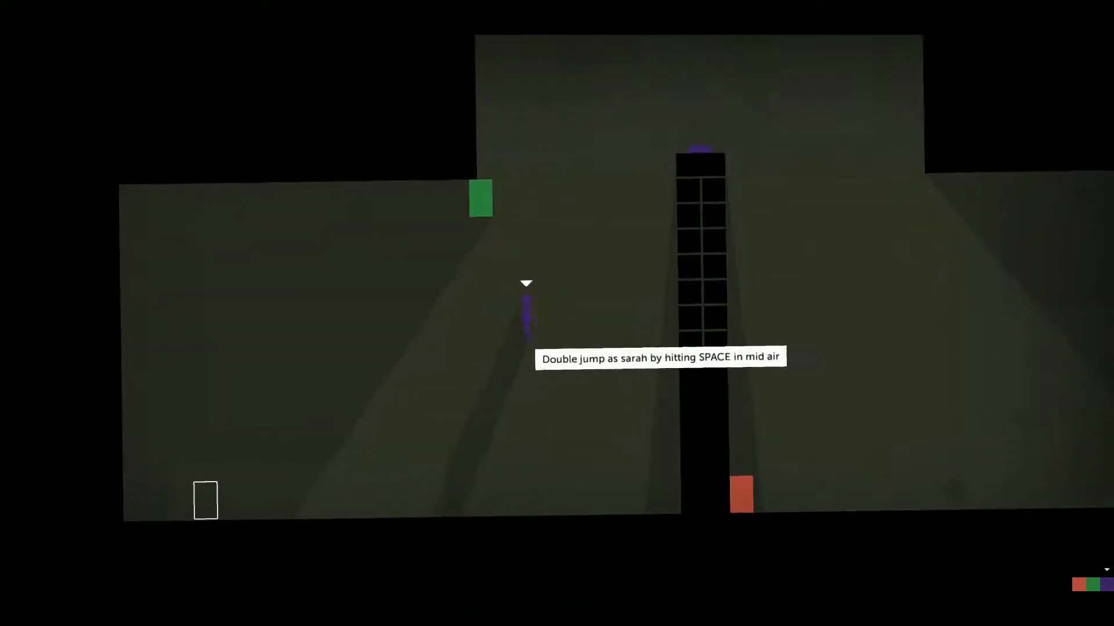
pyautogui.press('space')
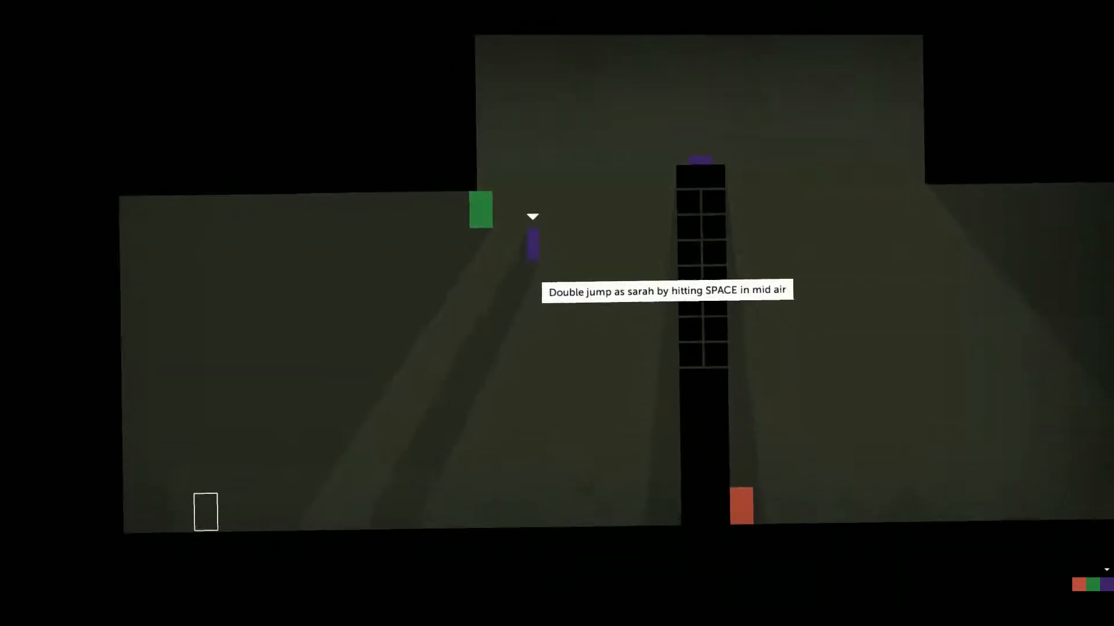
pyautogui.press('space')
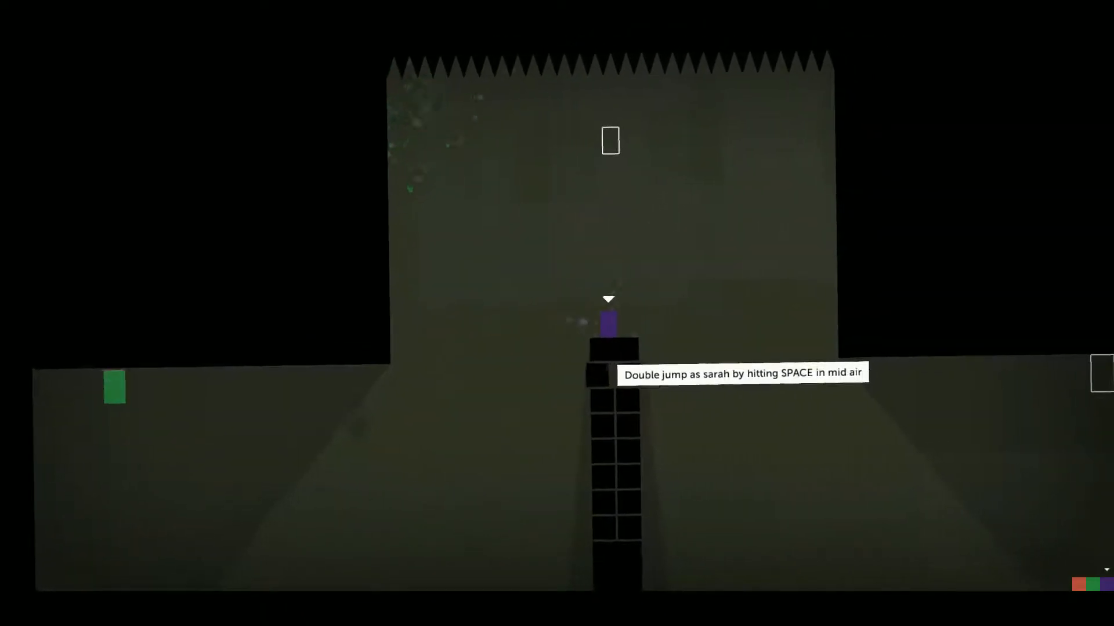
pyautogui.press('space')
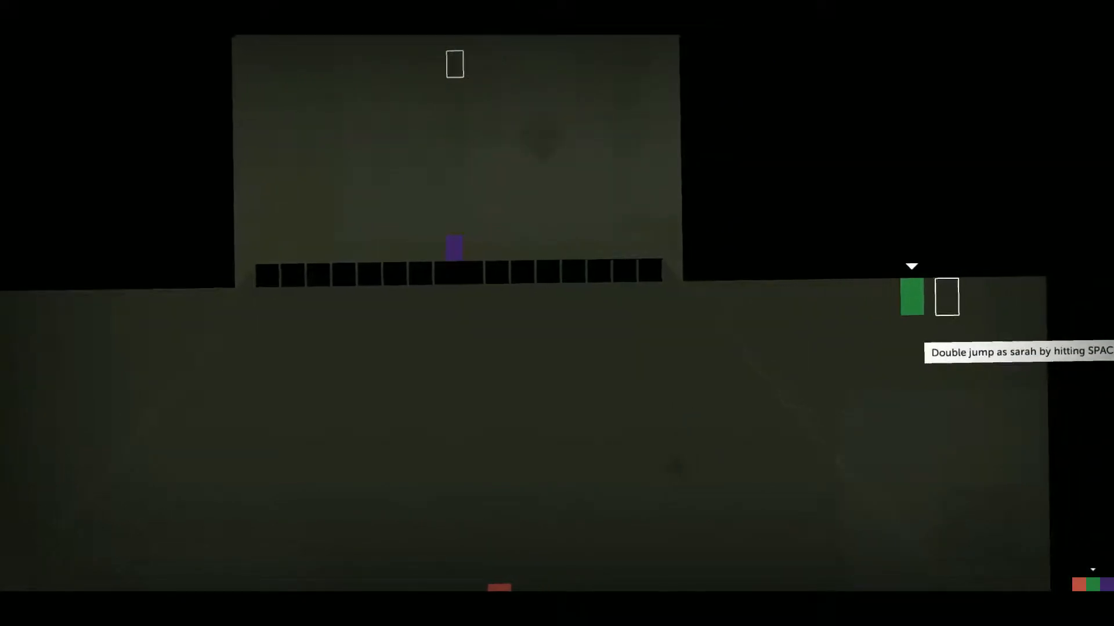
pyautogui.press('space')
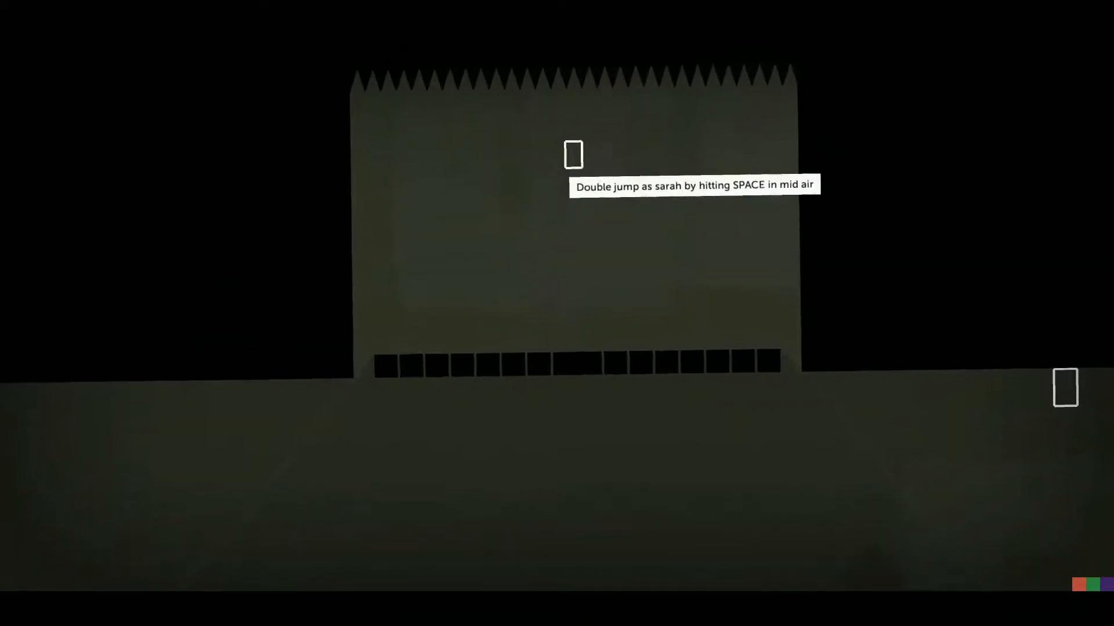
pyautogui.press('space')
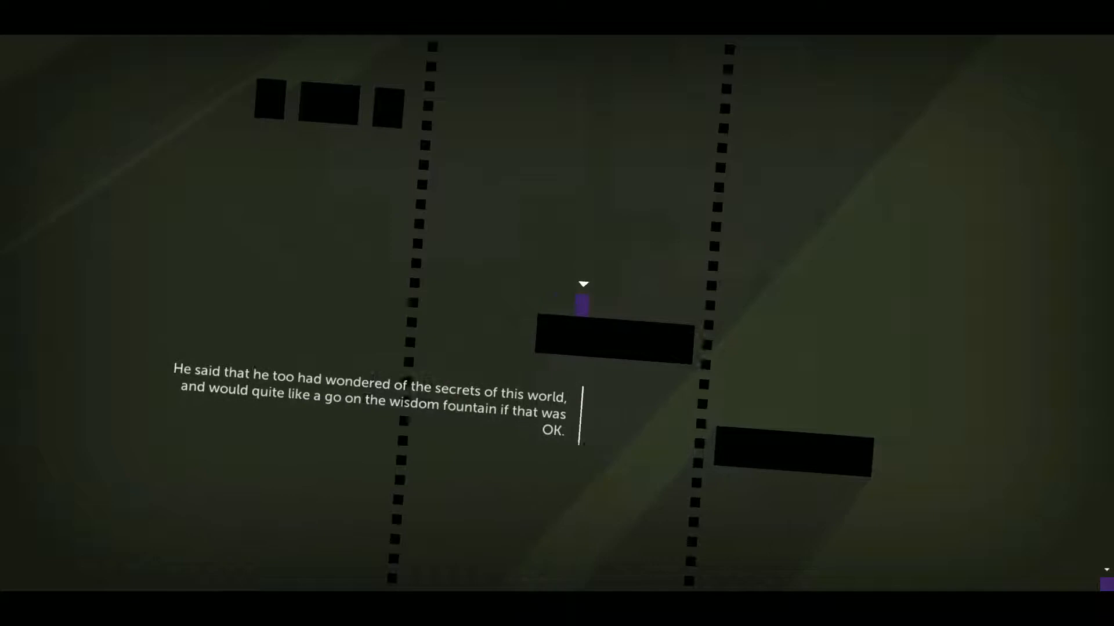
# Hop the lone purple rectangle rightward across the floating black platforms
pyautogui.hscroll(3)
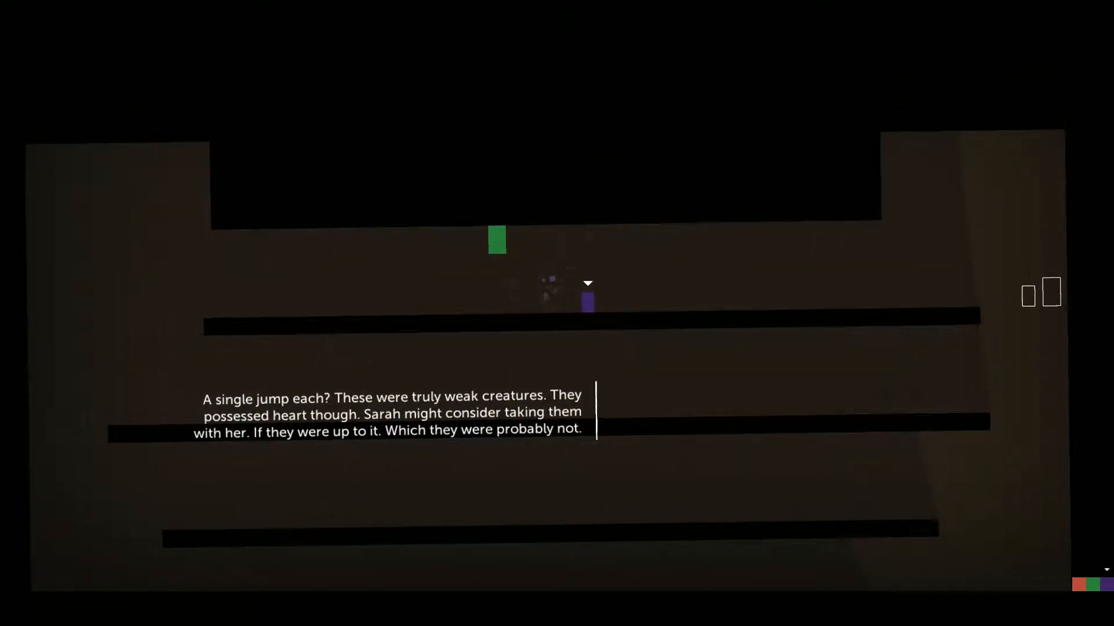
# Walk the selected rectangle right and down the black ledges
pyautogui.press('right')
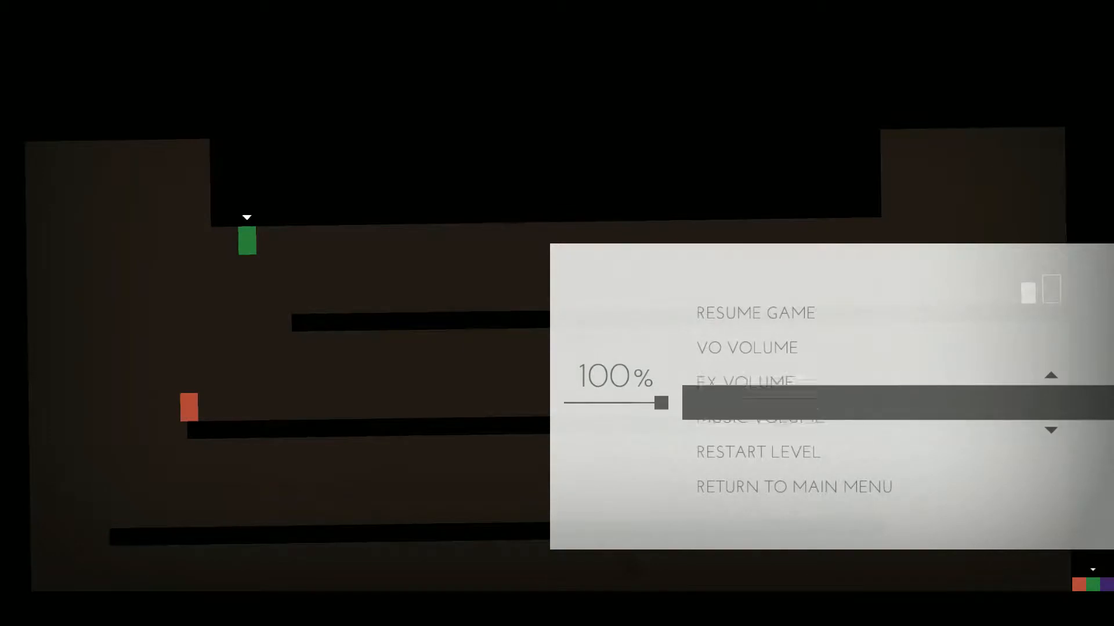
pyautogui.click(755, 312)
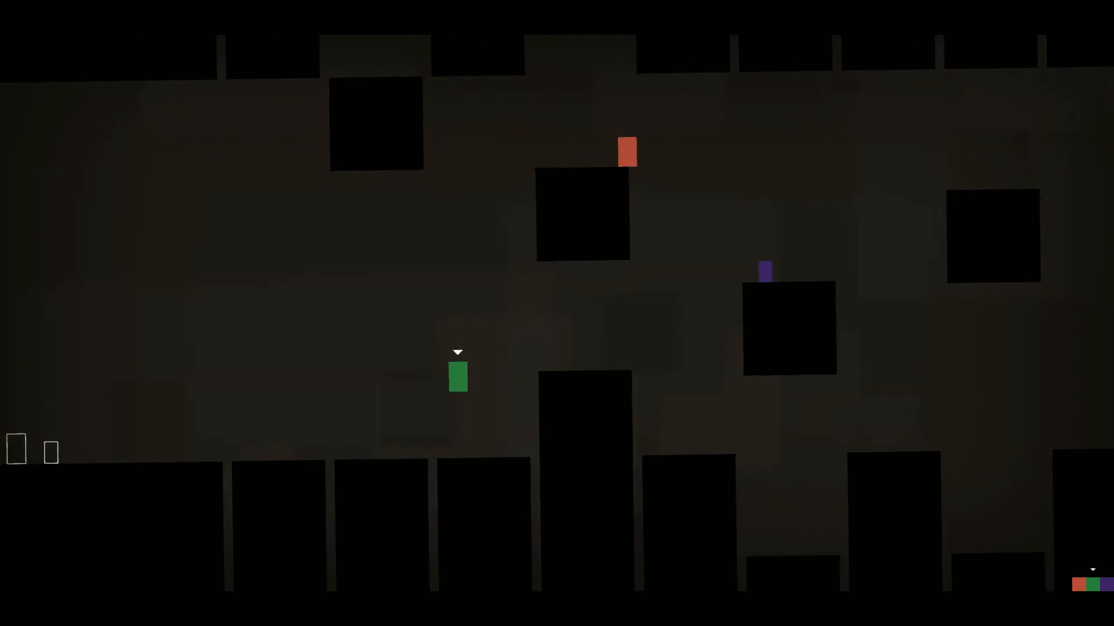
# Move the green character right toward the higher black blocks
pyautogui.press('Right')
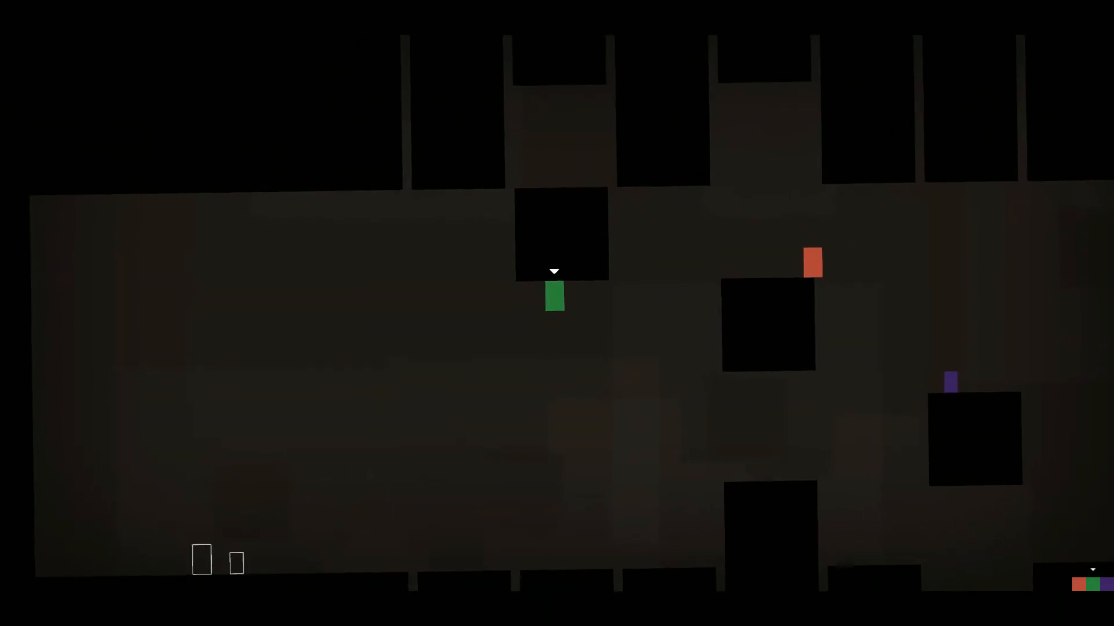